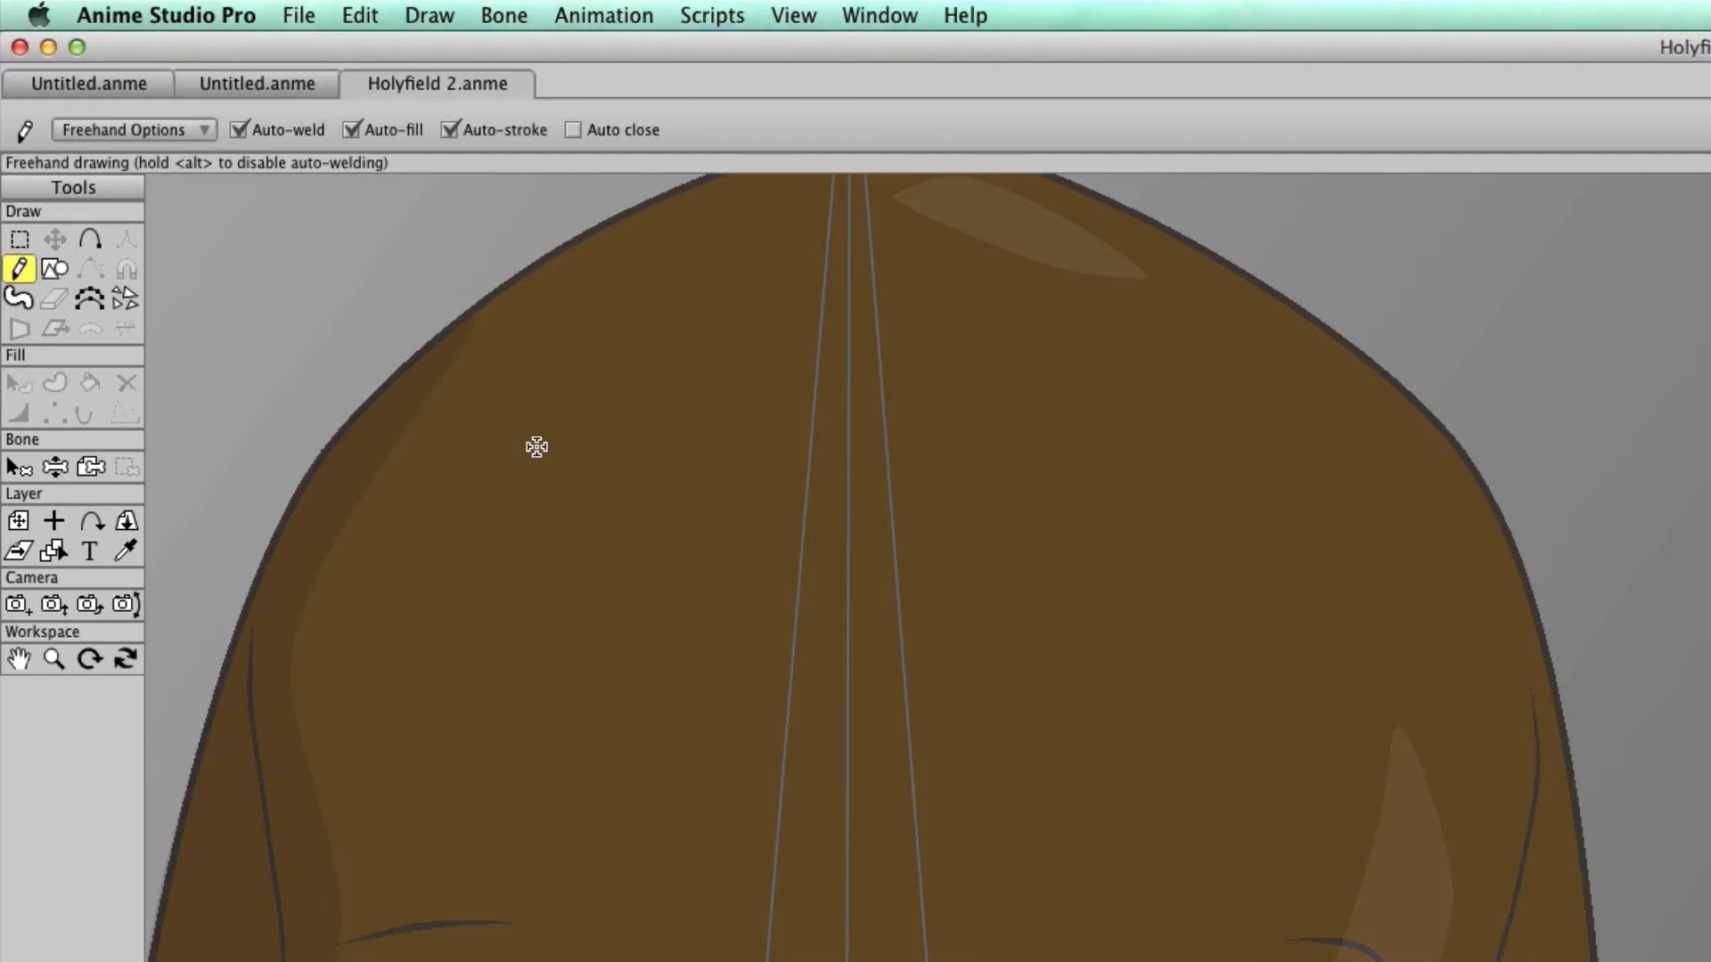
mouse_move(622, 353)
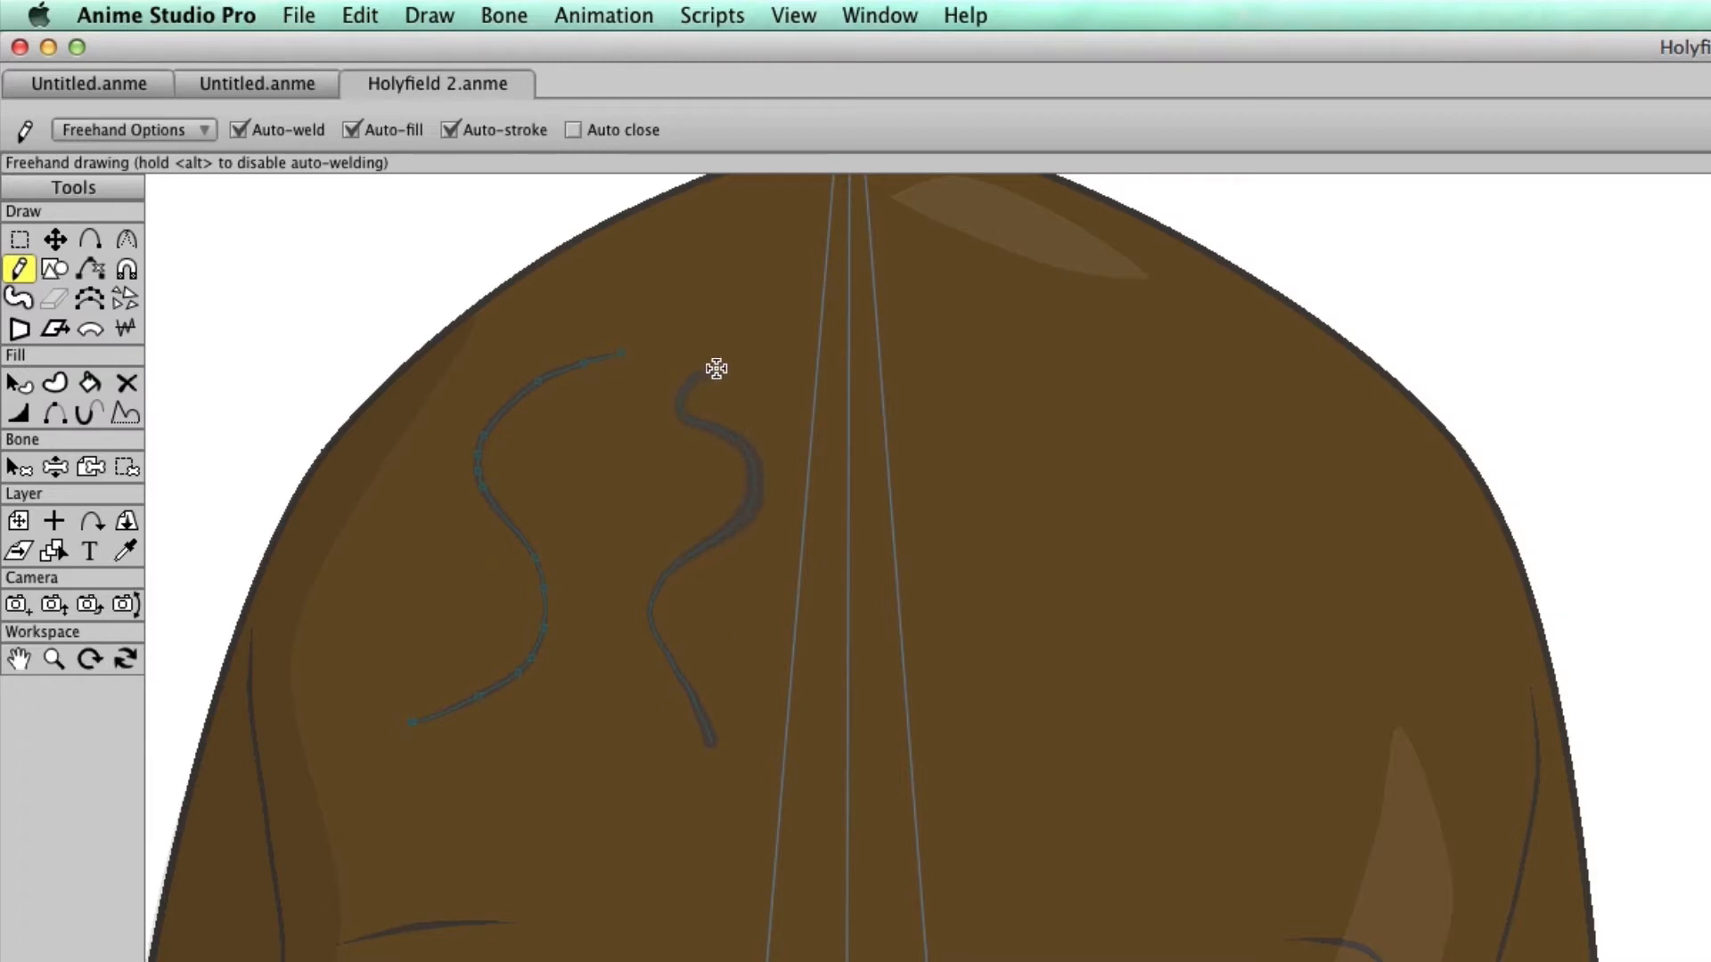
mouse_move(737, 361)
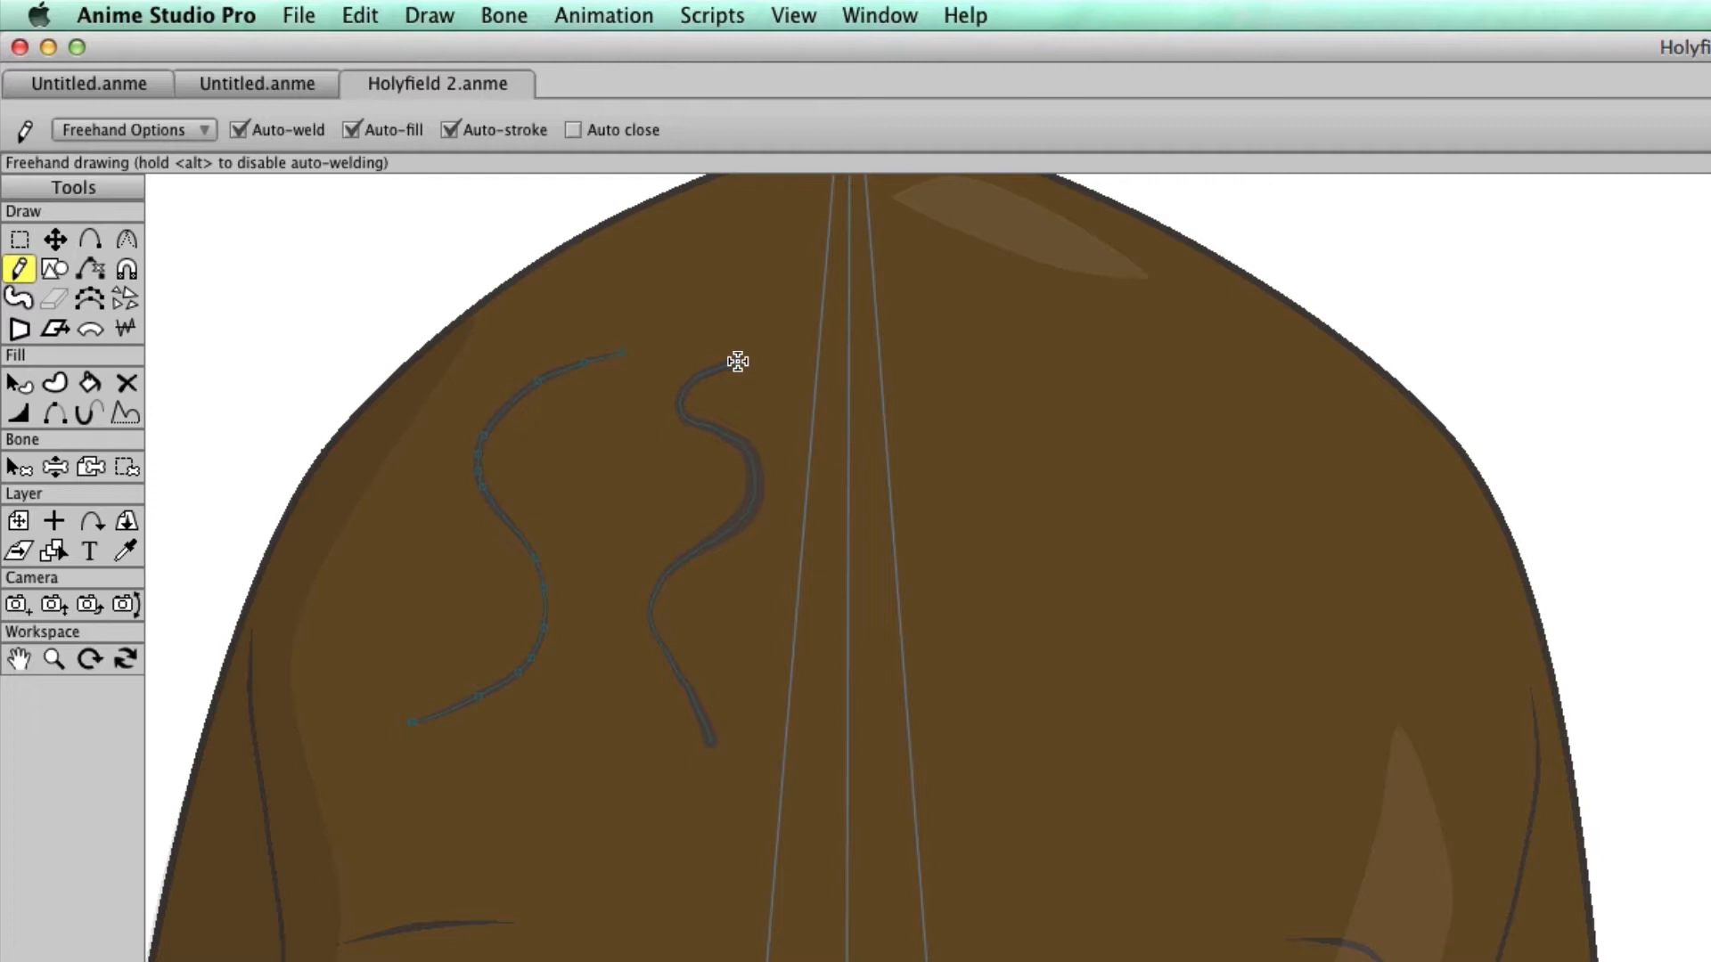
Replace the test strokes with one wavy forehead line and turn Auto-weld off.
left_click(709, 491)
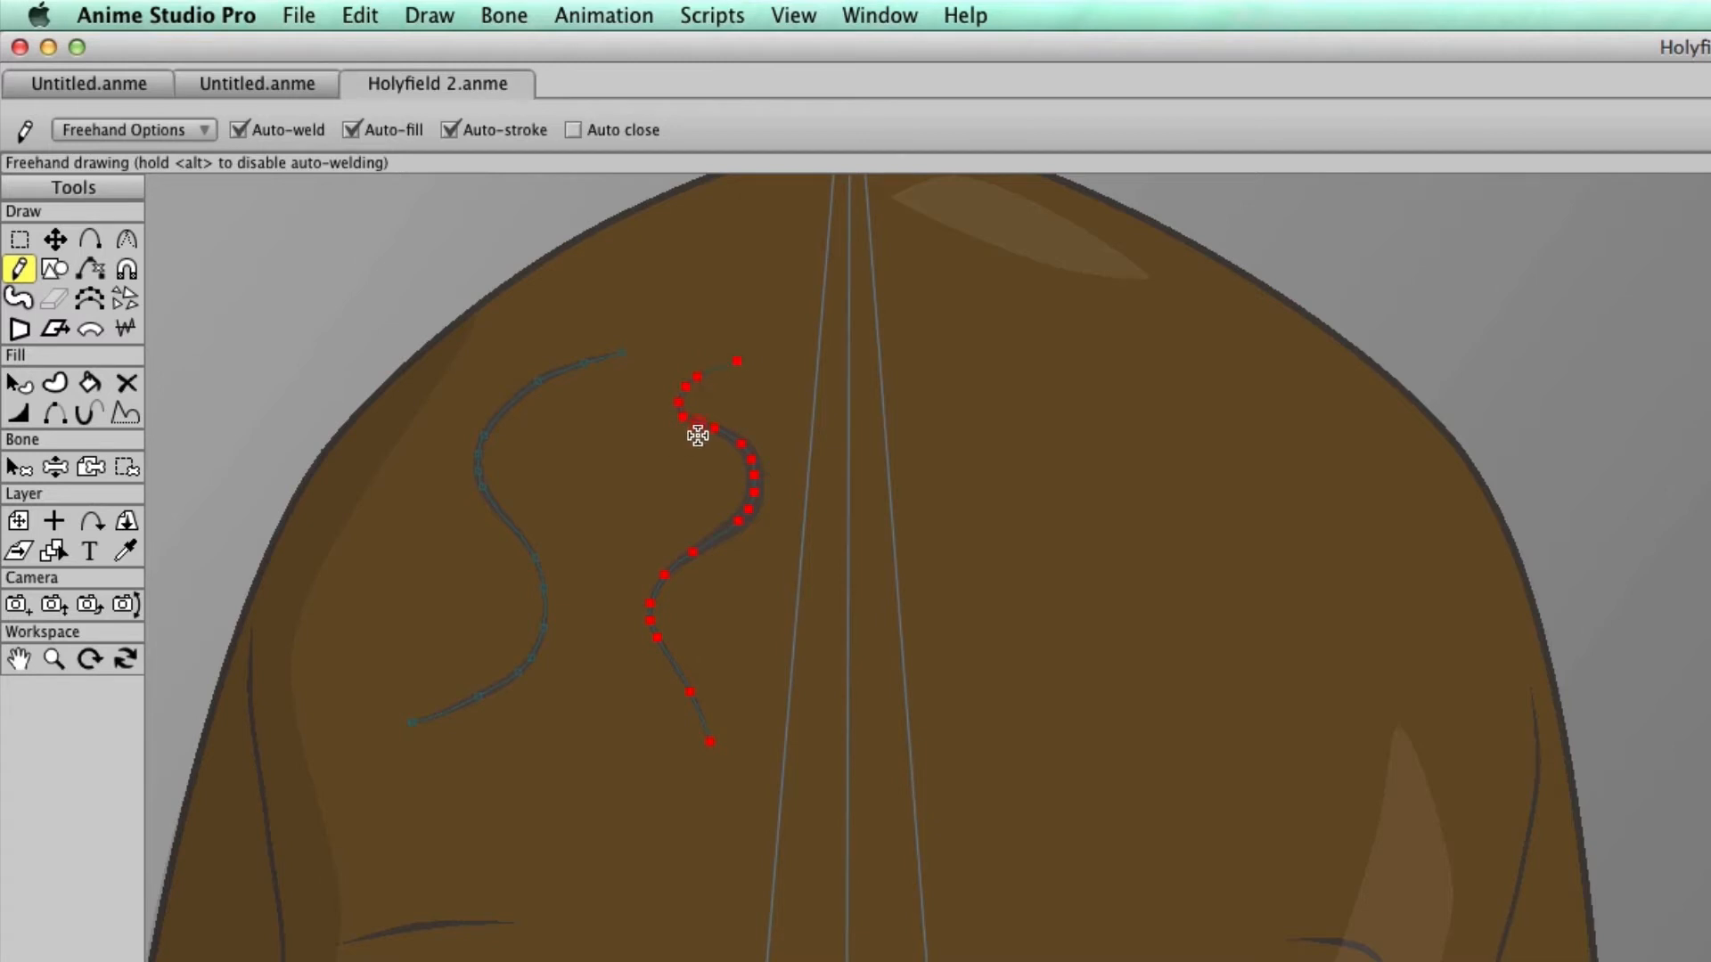
mouse_move(707, 433)
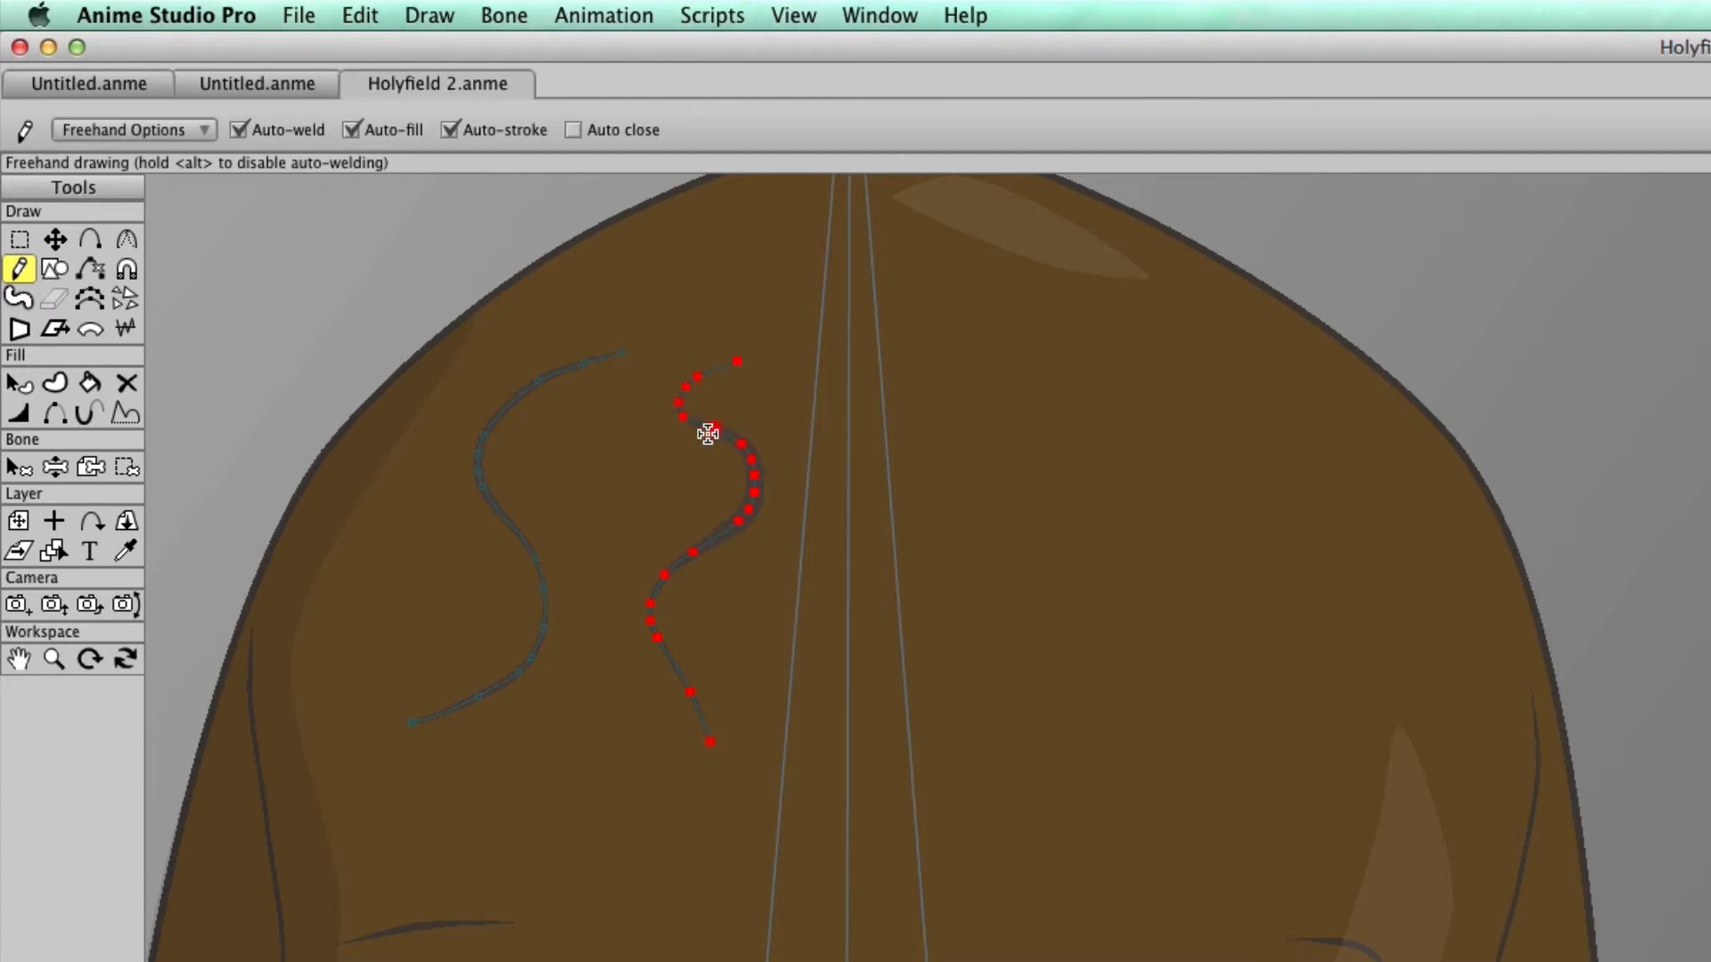
mouse_move(622, 459)
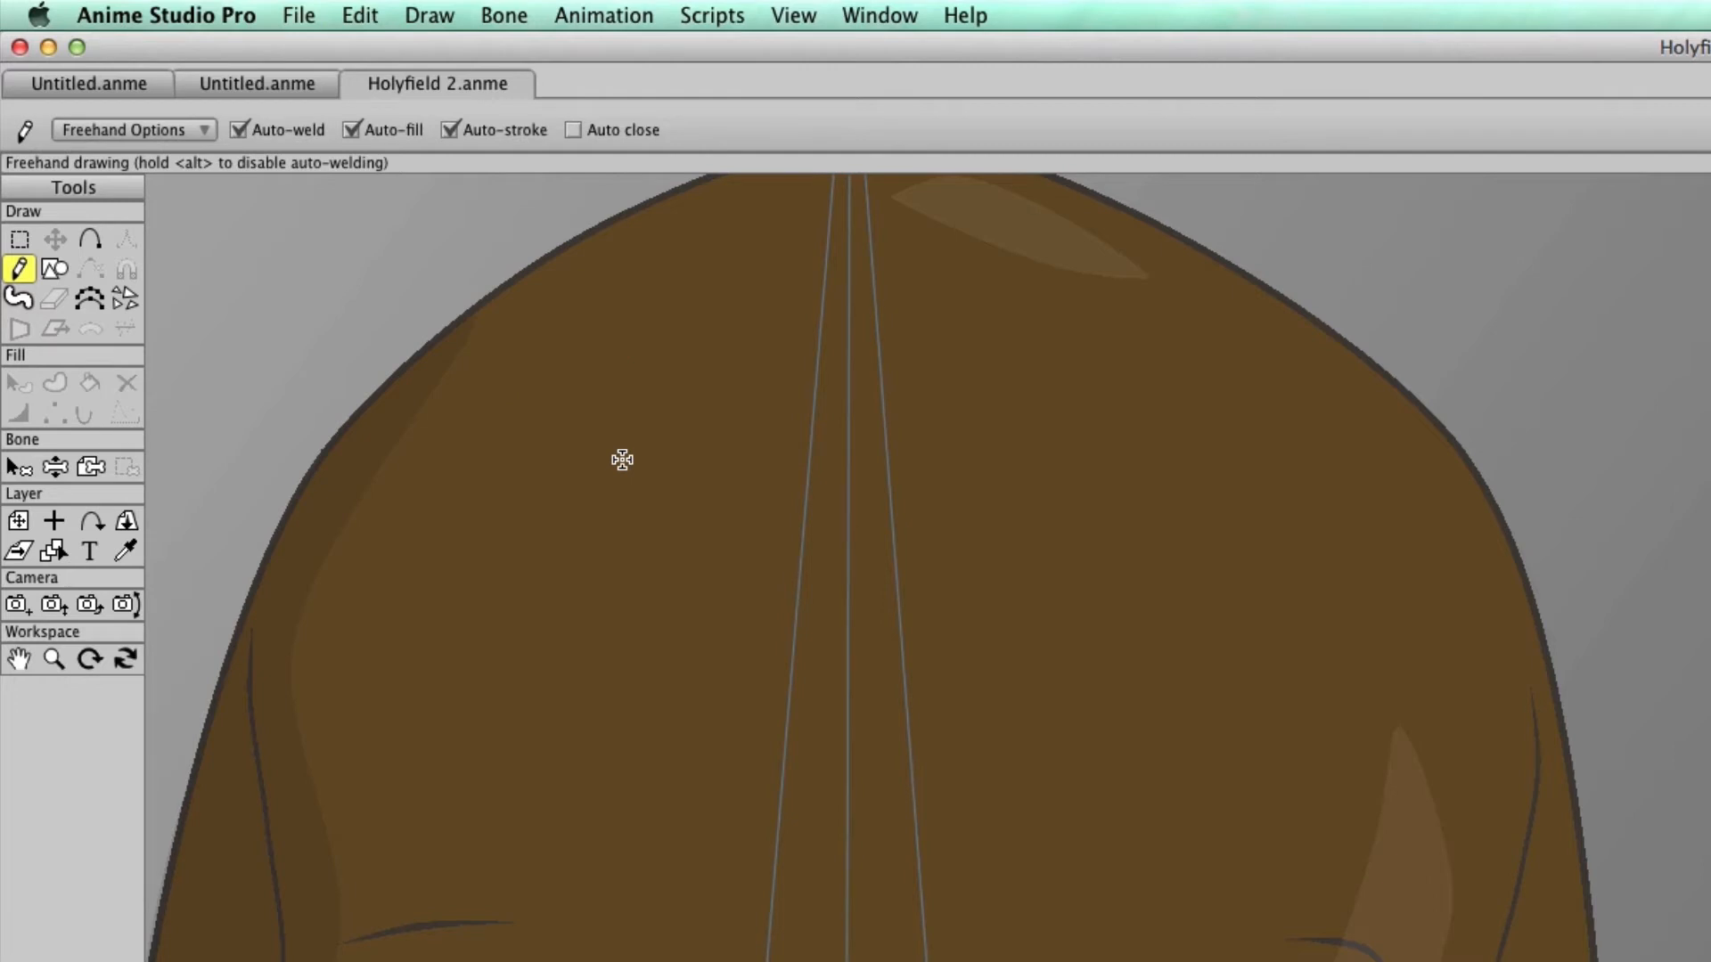
mouse_move(271, 136)
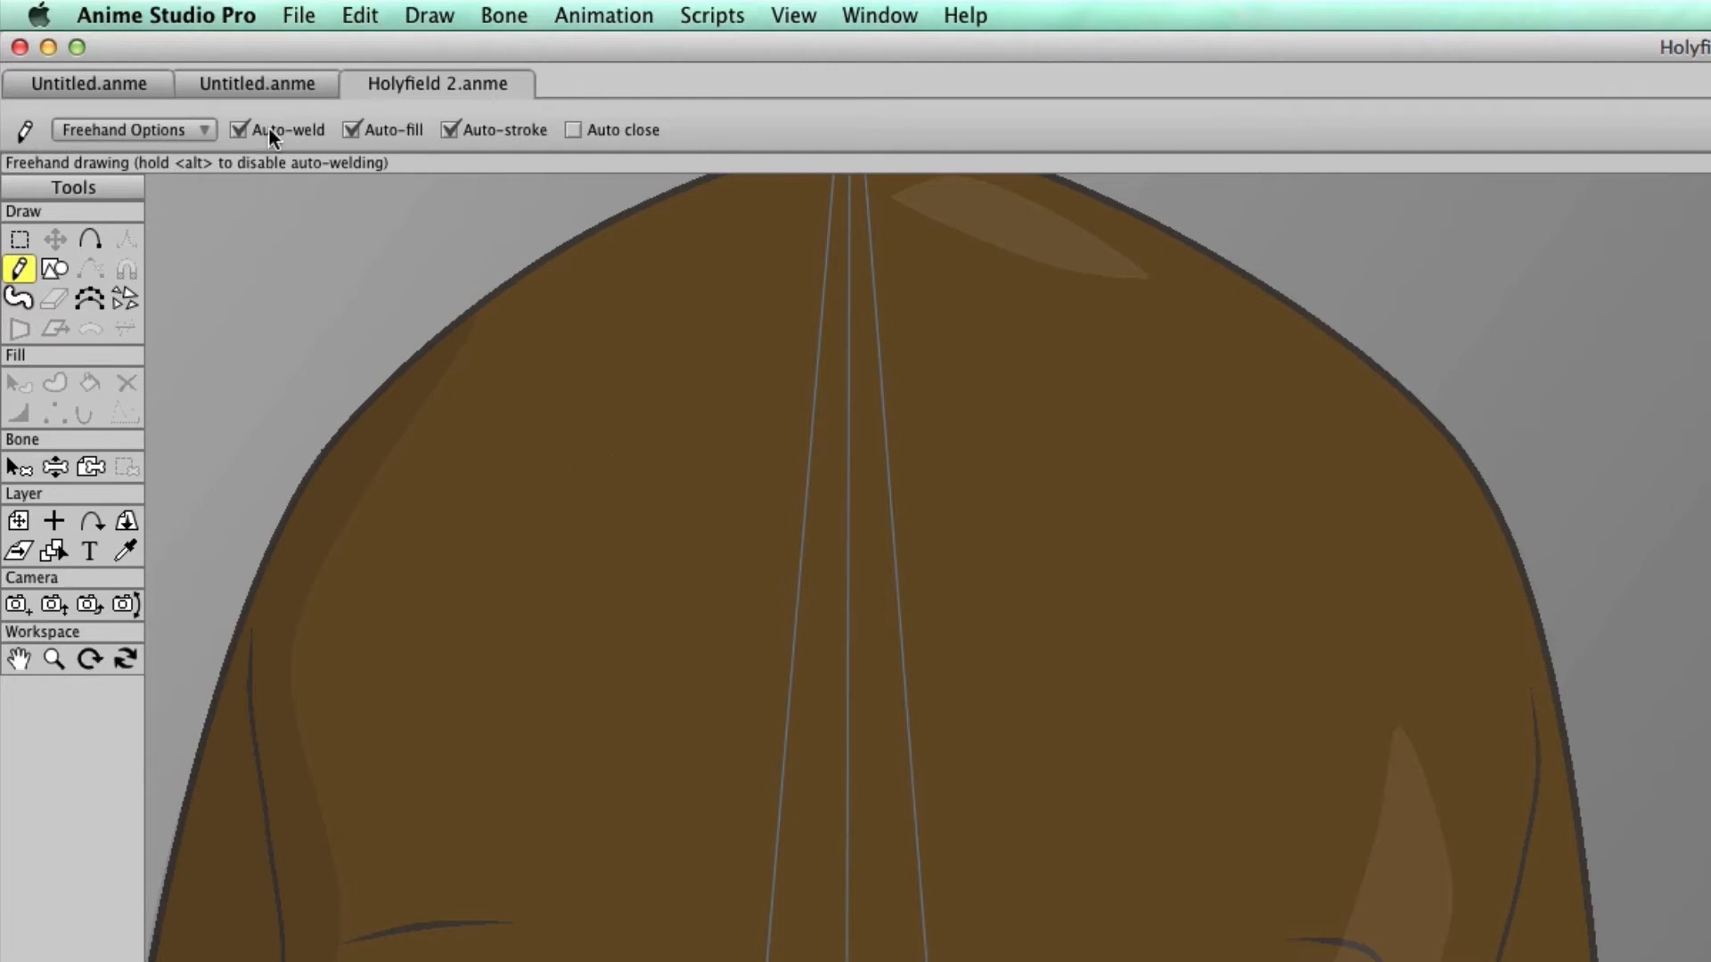
left_click(238, 130)
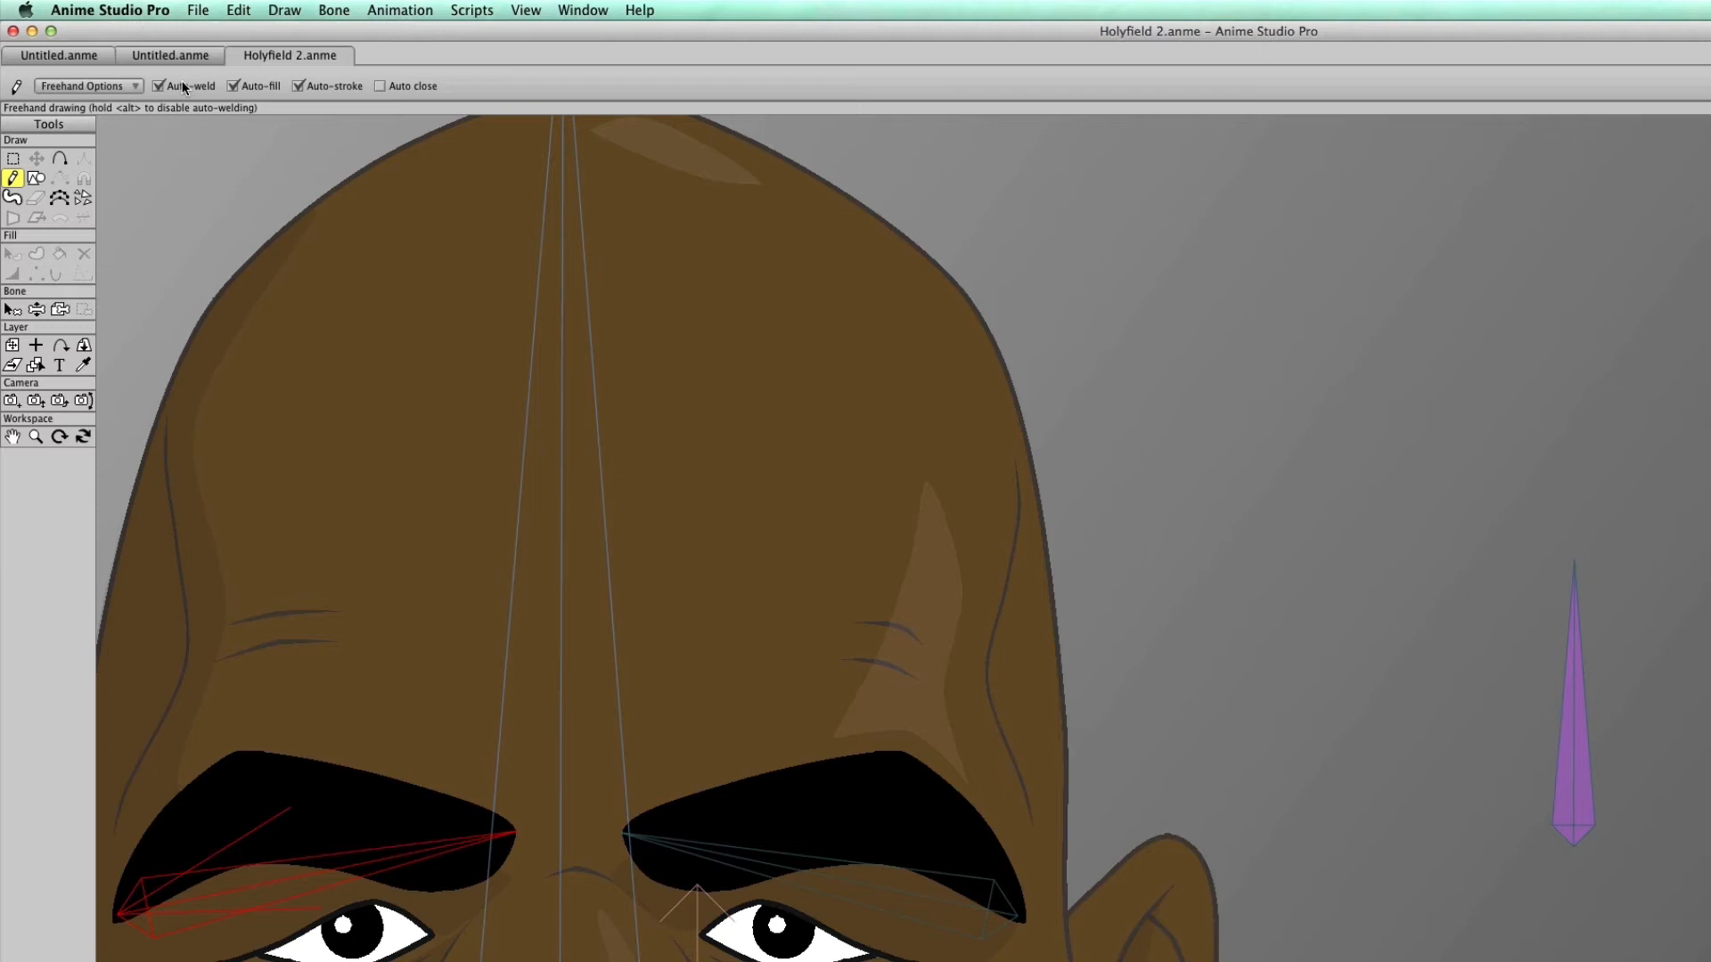
left_click(159, 86)
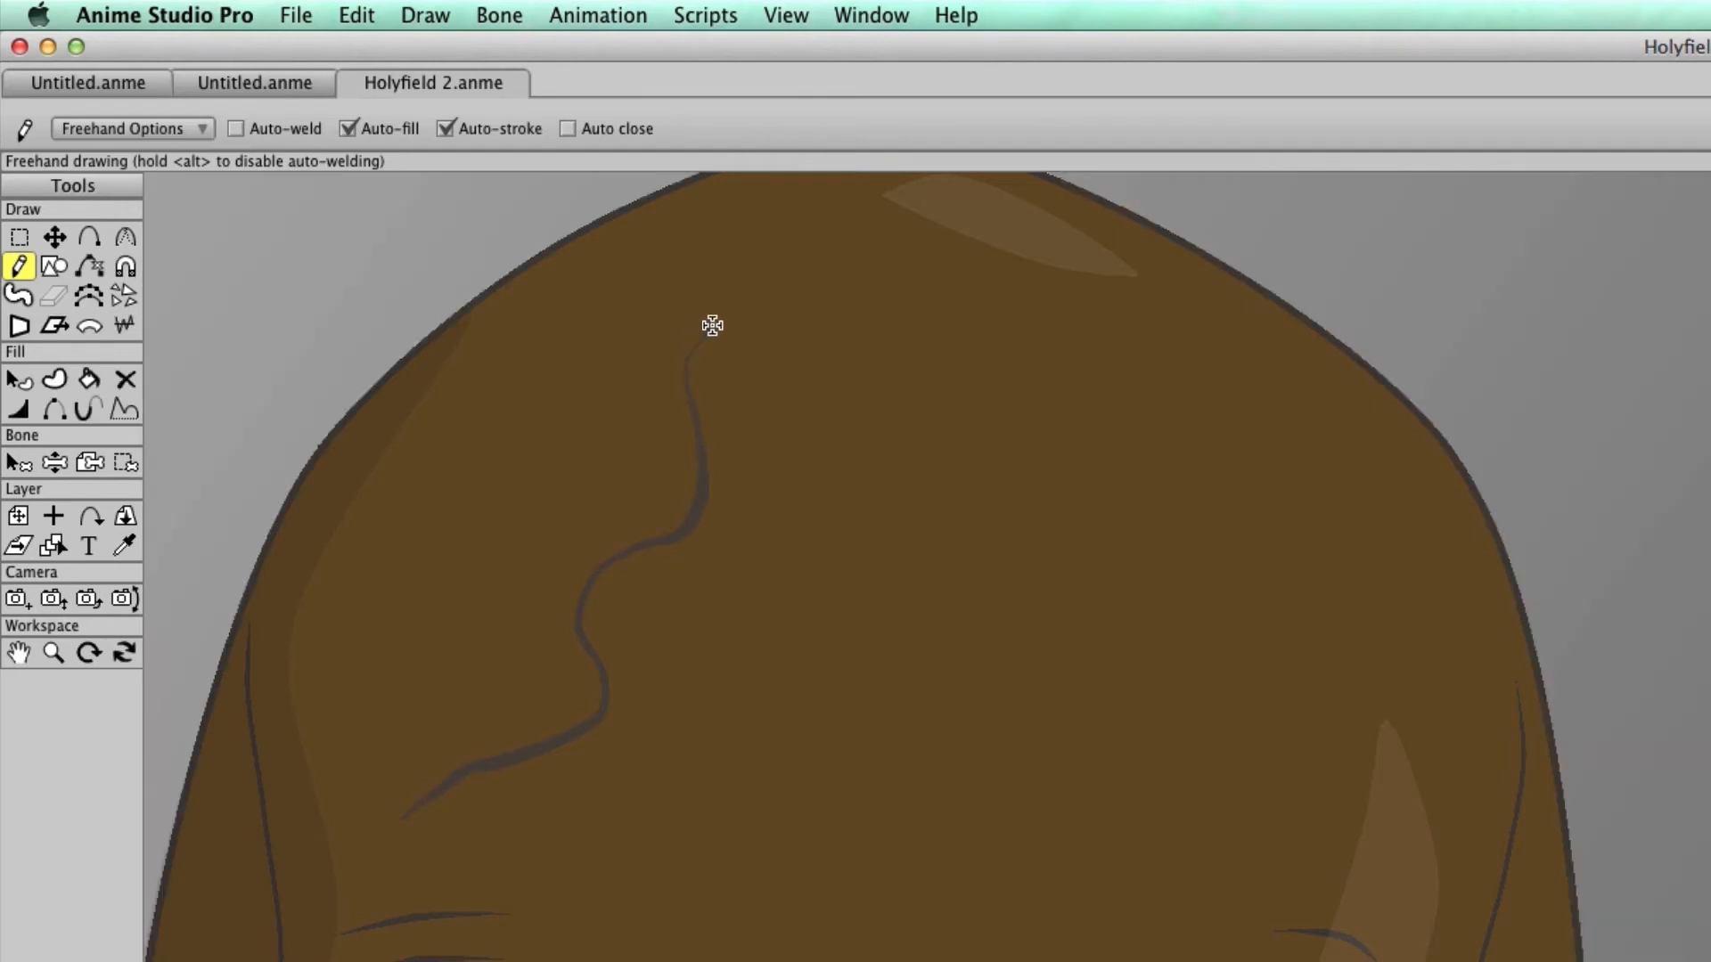
mouse_move(705, 363)
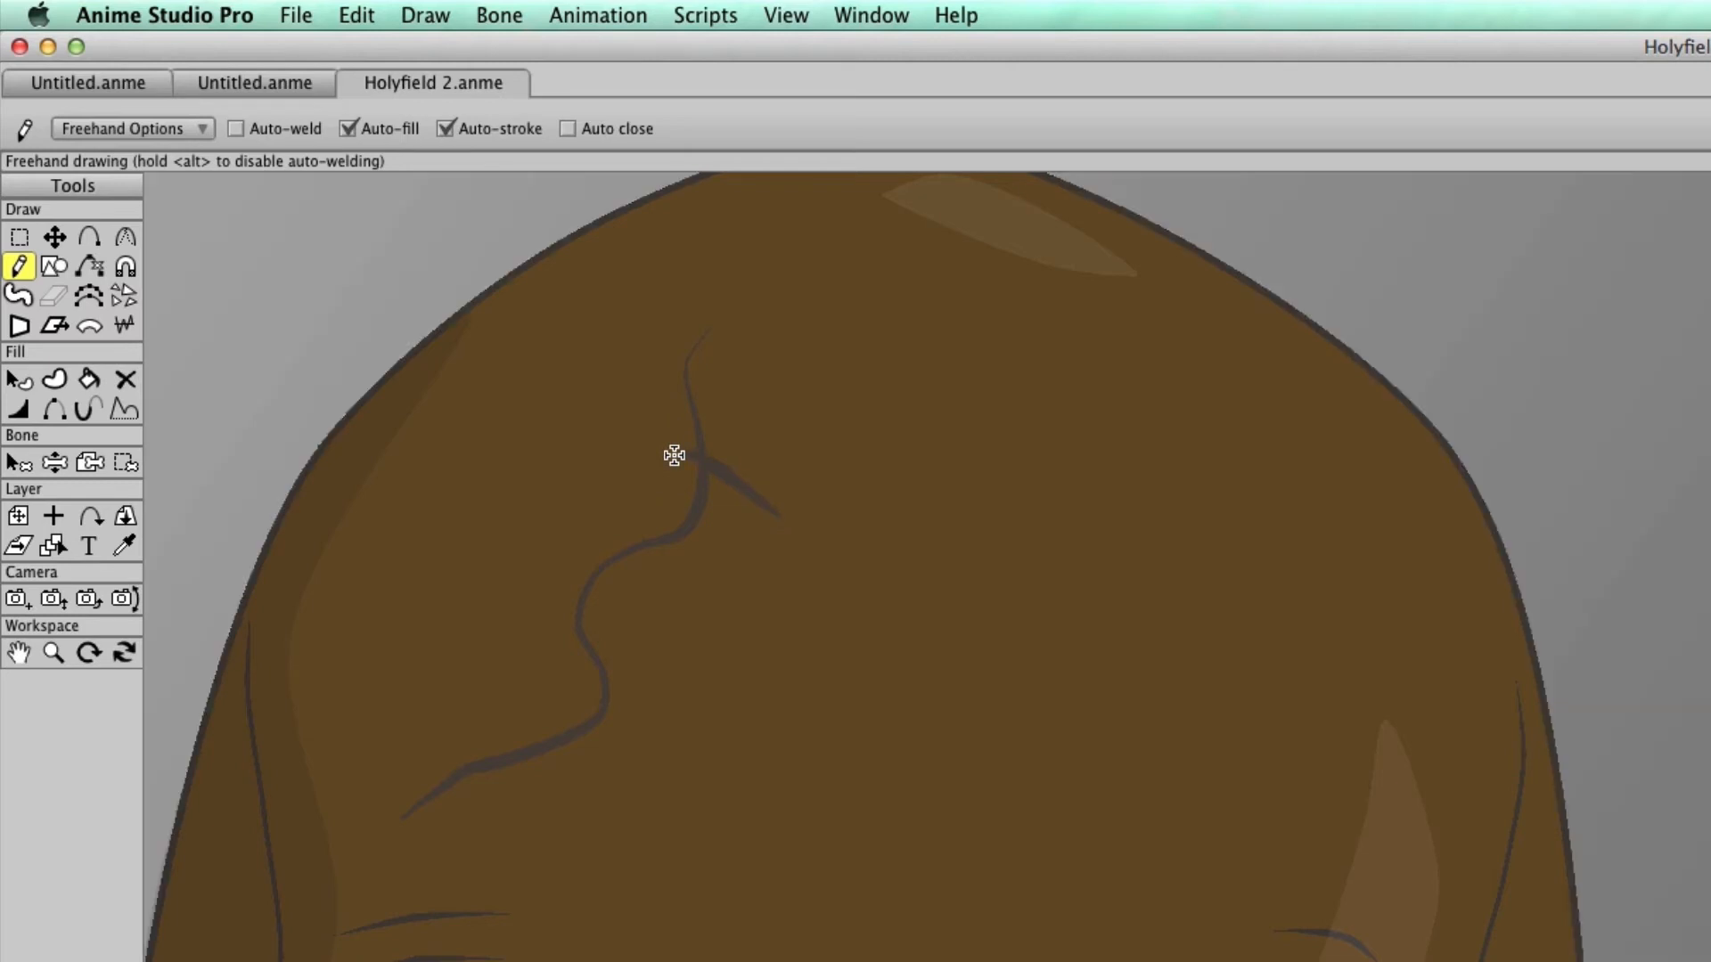
mouse_move(385, 771)
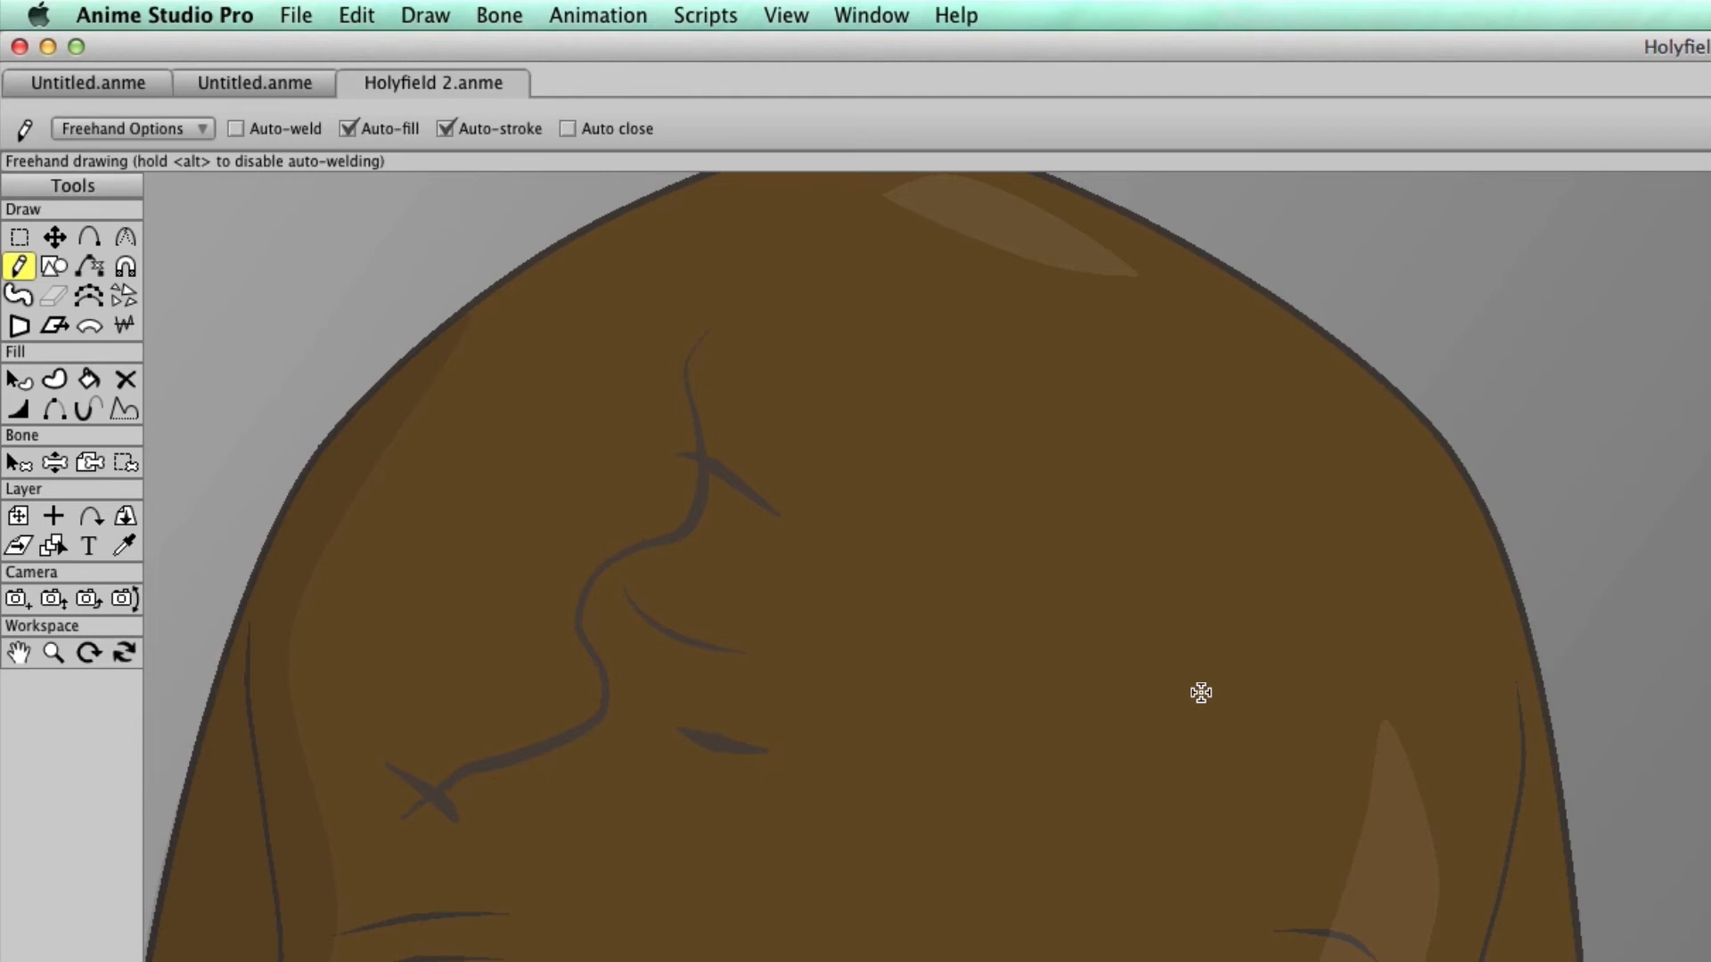
Switch to the Blob Brush tool for painting freeform dark shapes.
left_click(19, 295)
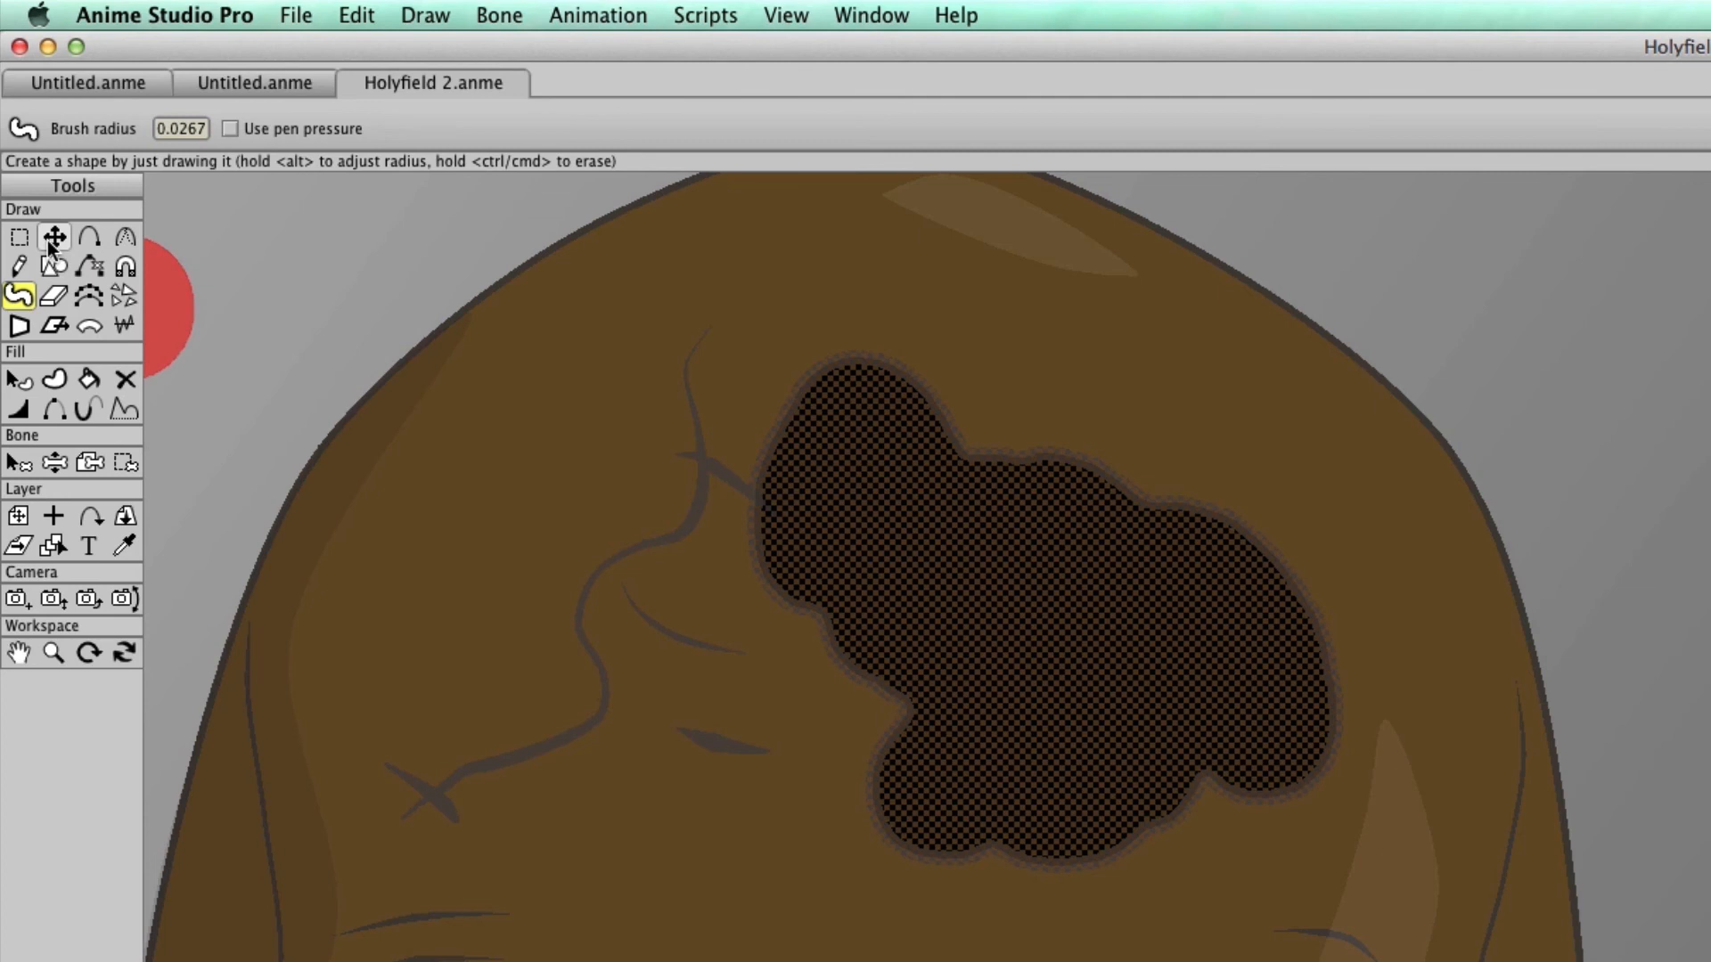
Select the Transform Points tool to pick up the dark forehead blob's points.
left_click(54, 237)
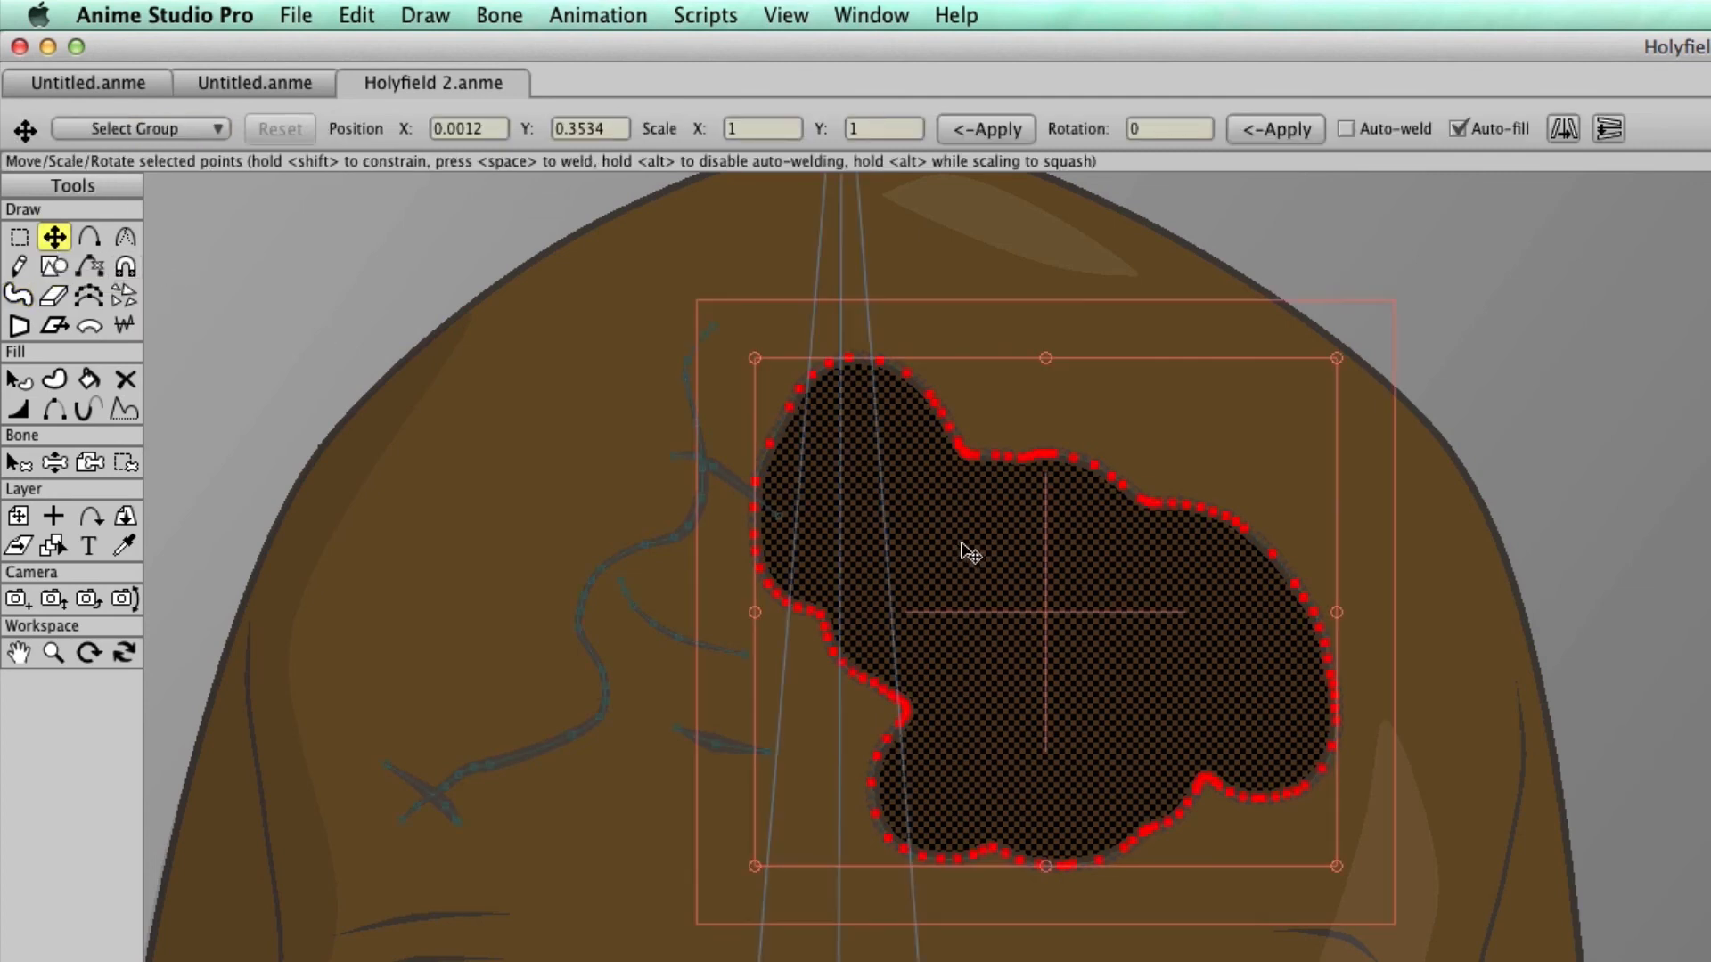
mouse_move(1105, 540)
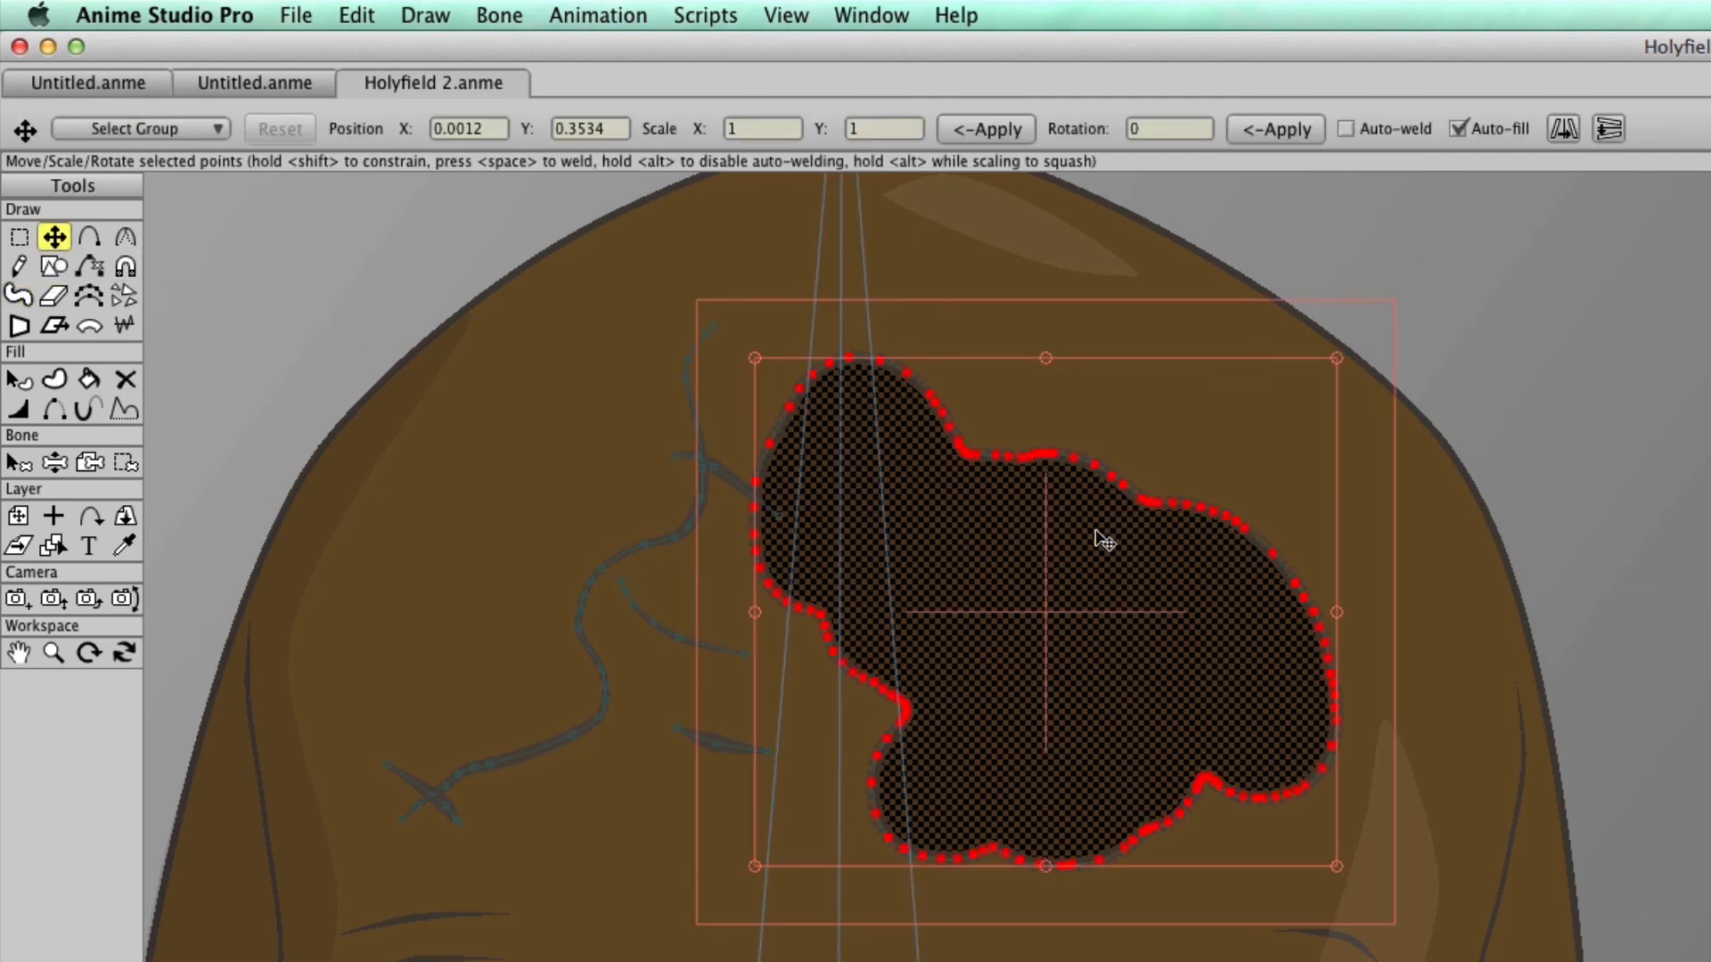